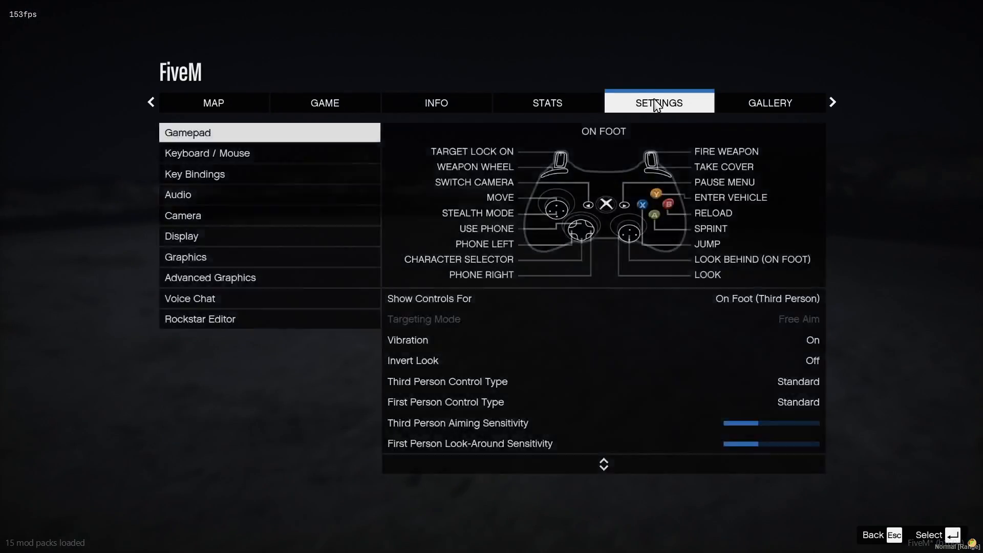
Switch the Settings page from gamepad controls to the Graphics category.
left_click(185, 257)
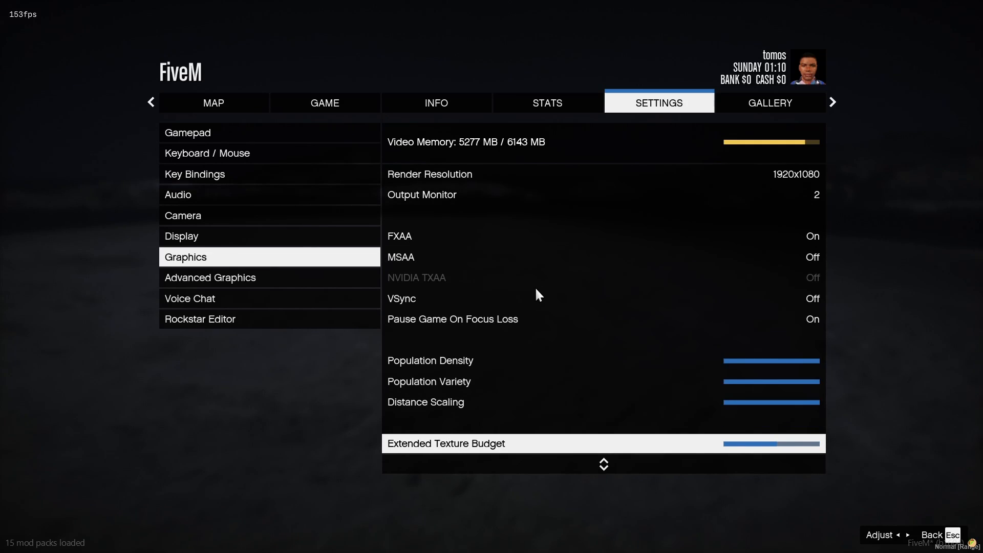
mouse_move(483, 257)
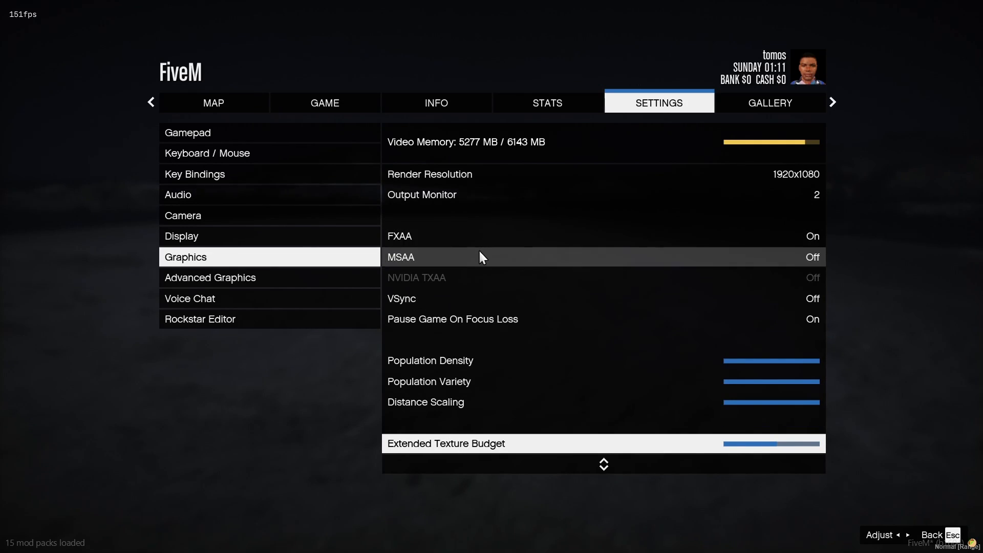
Scroll the graphics list down to reveal texture and shader quality options.
scroll("down", 3)
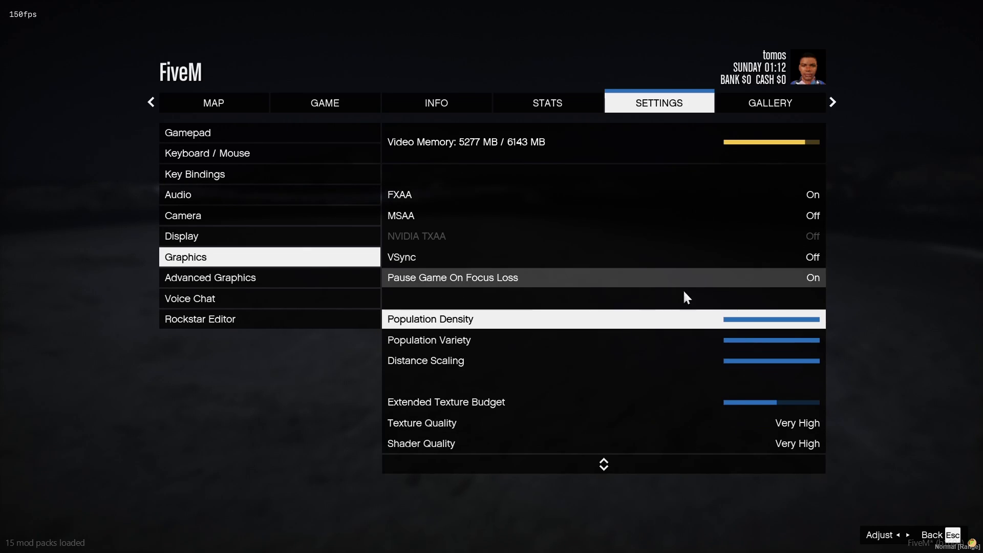
mouse_move(725, 290)
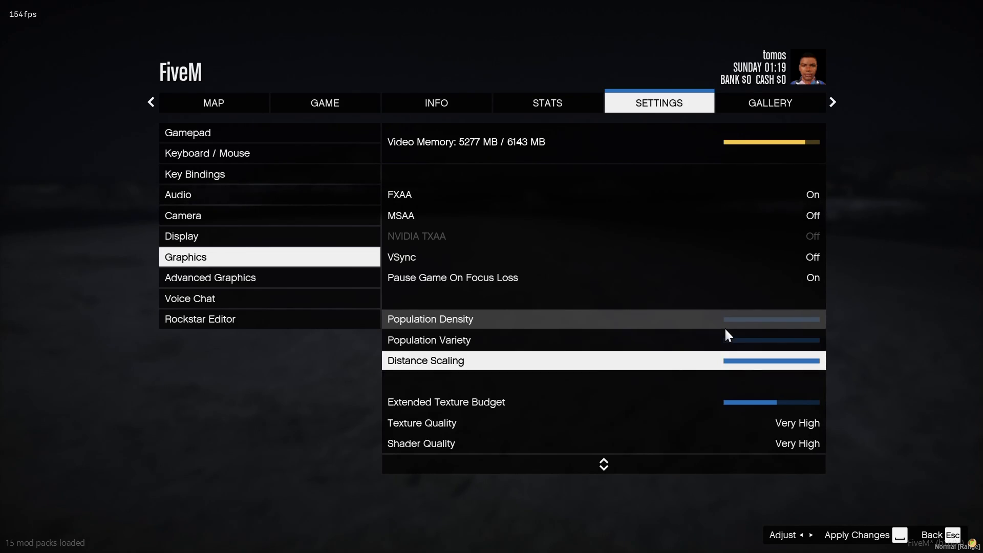
scroll("down", 3)
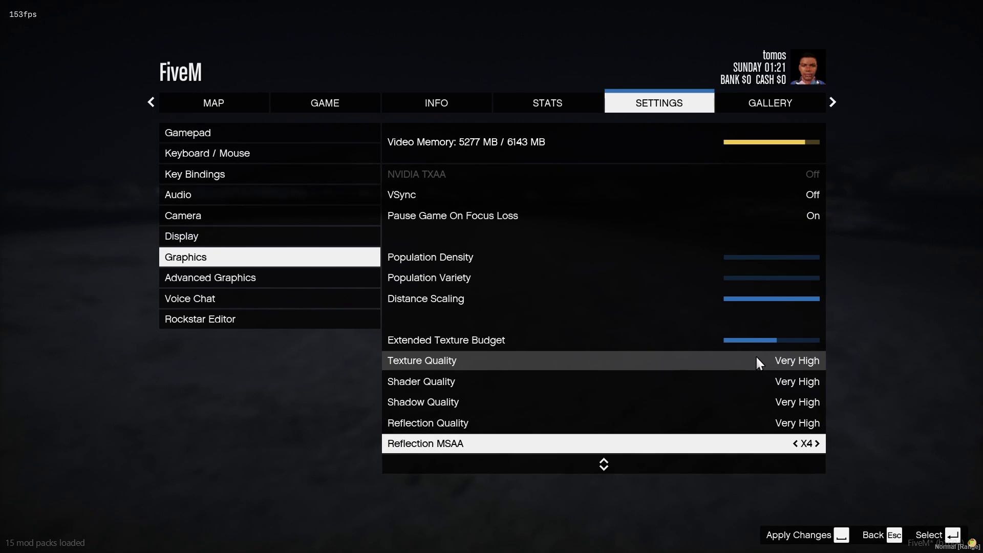
scroll("down", 3)
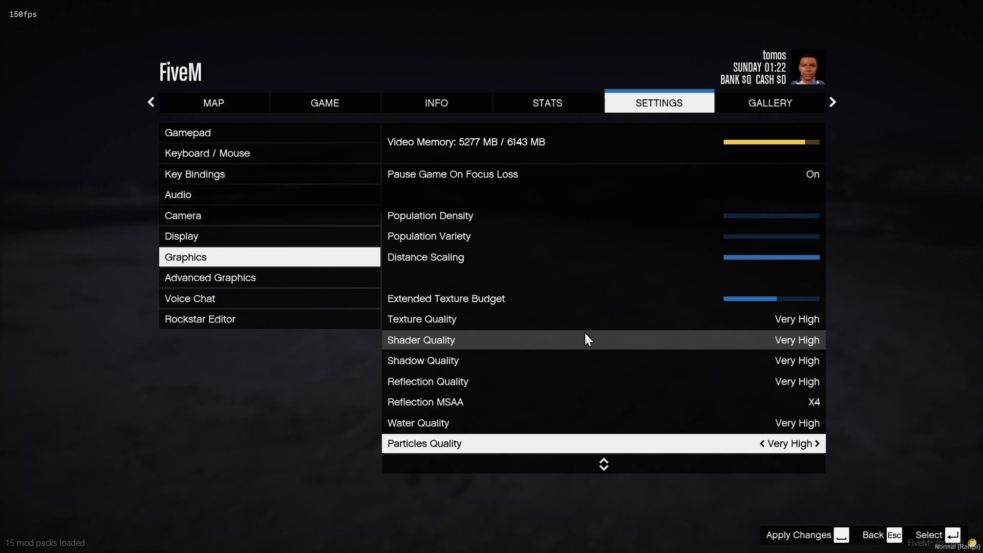
mouse_move(578, 381)
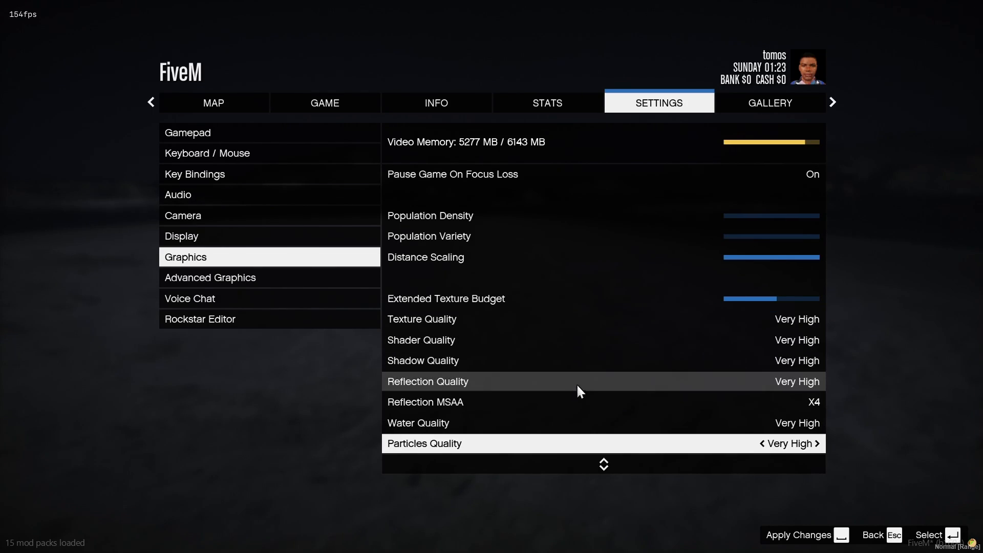
scroll("down", 3)
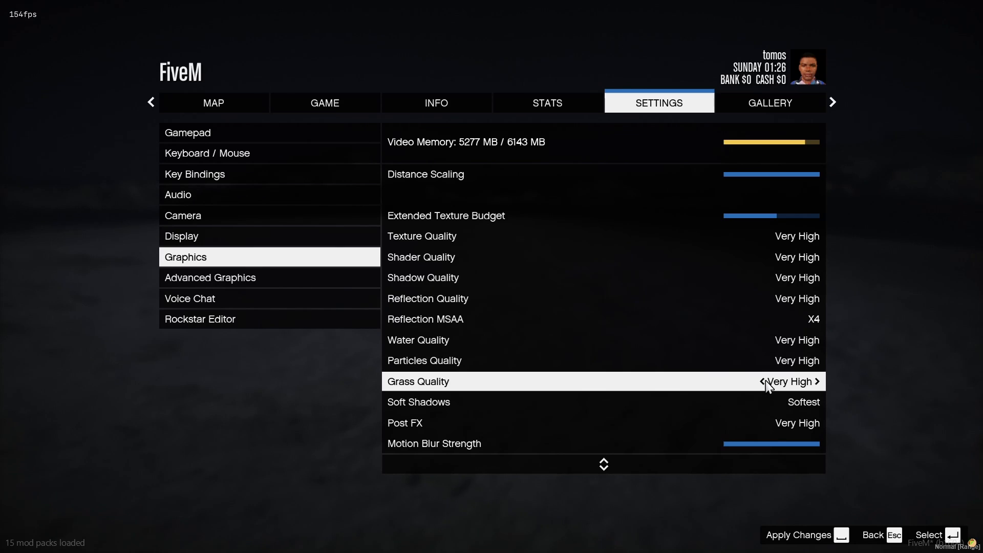
Cycle grass quality through High back to Ultra and set soft shadows to Sharp.
left_click(765, 381)
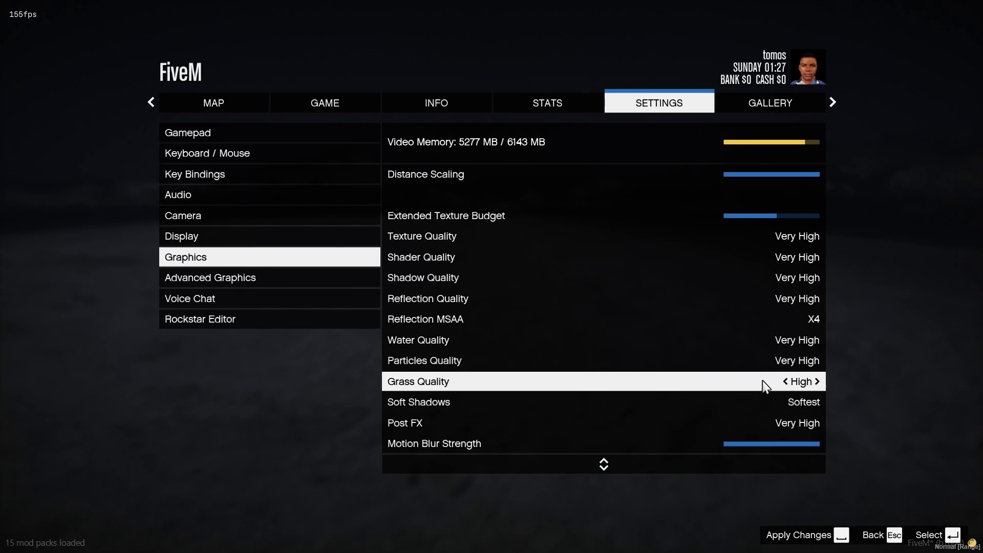
left_click(816, 381)
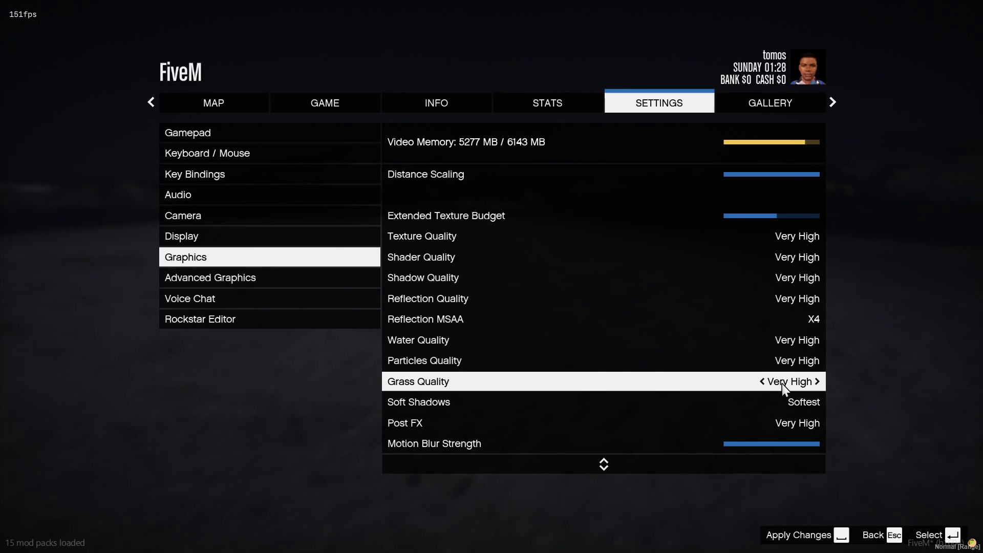
left_click(761, 381)
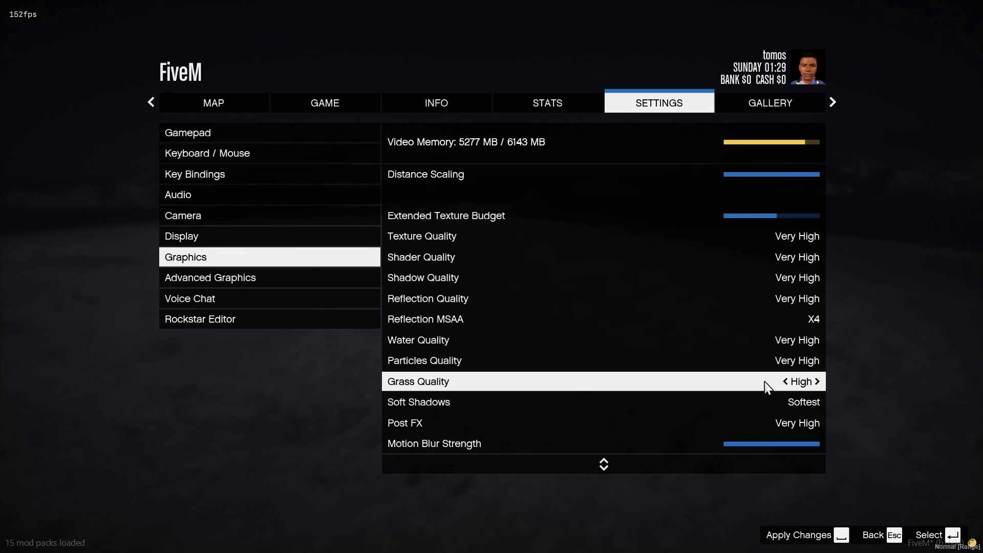
left_click(817, 381)
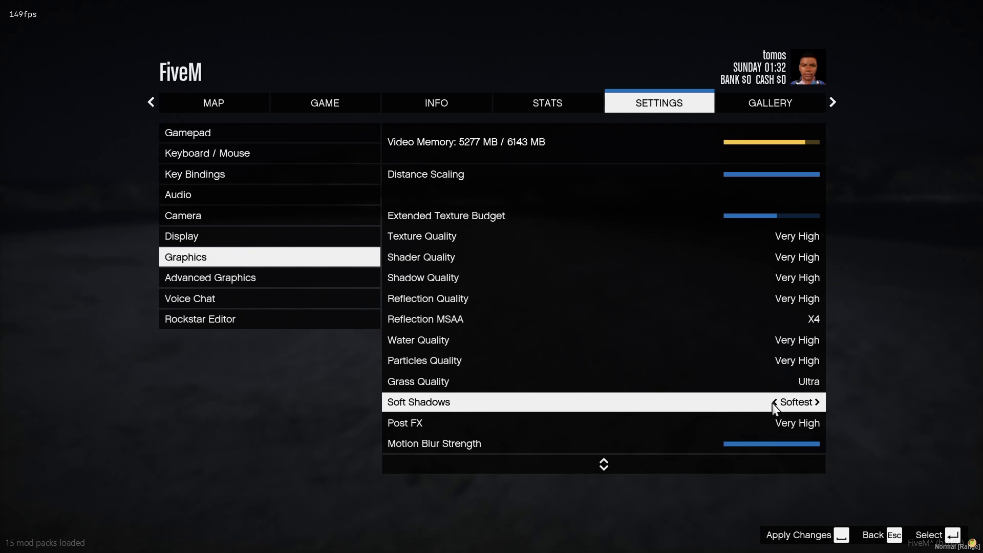
left_click(818, 402)
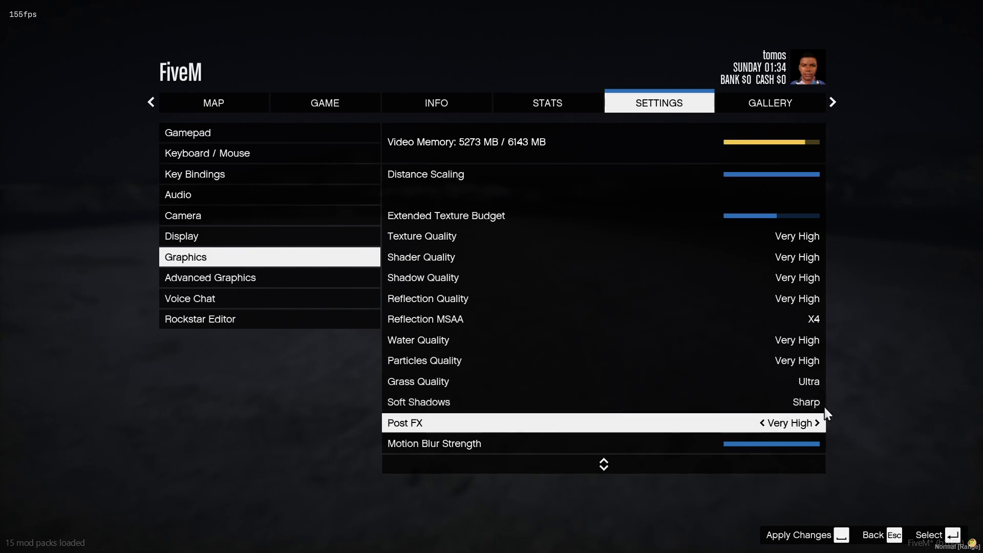
mouse_move(791, 434)
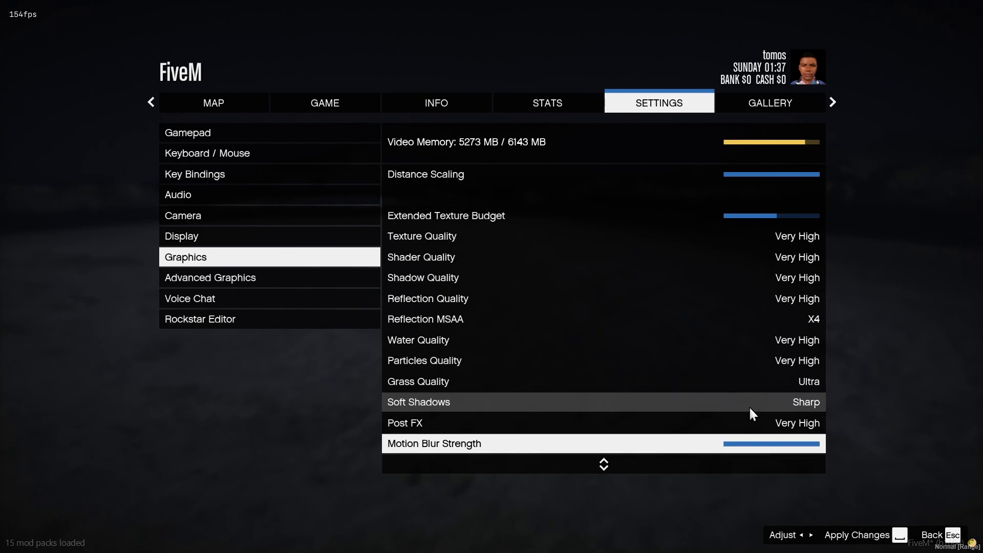
At the bottom of Graphics, lower anisotropic filtering to X8 and tessellation to High.
scroll("down", 3)
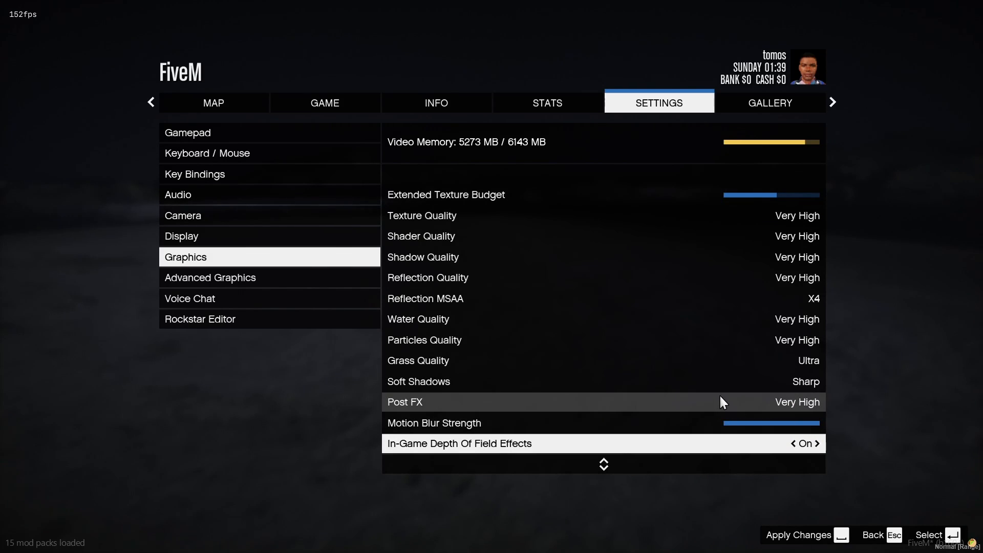
scroll("down", 3)
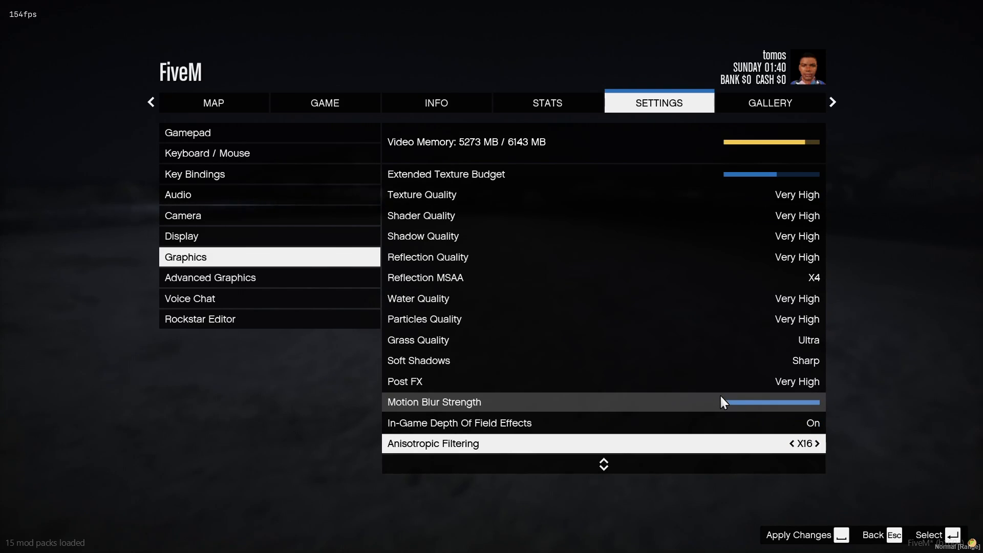
scroll("down", 3)
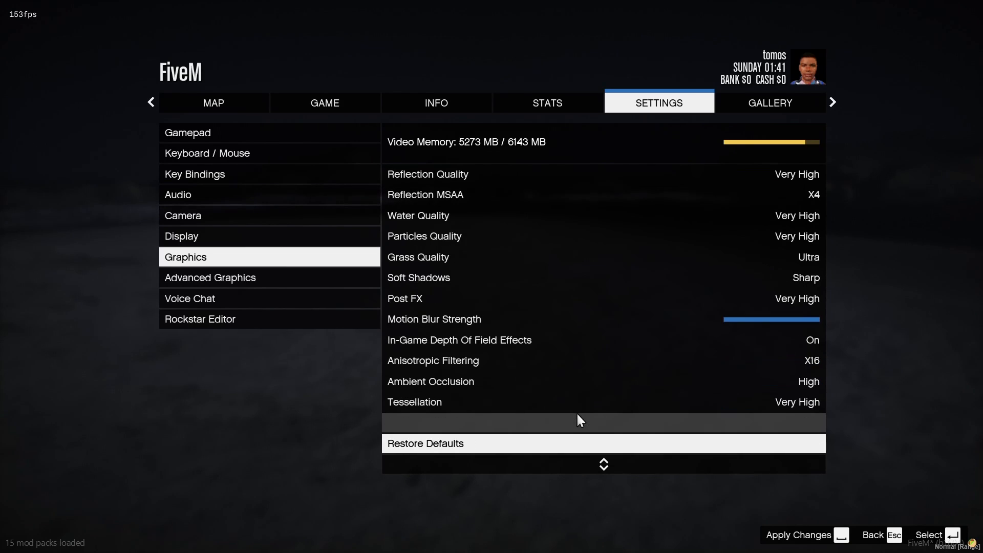
left_click(794, 360)
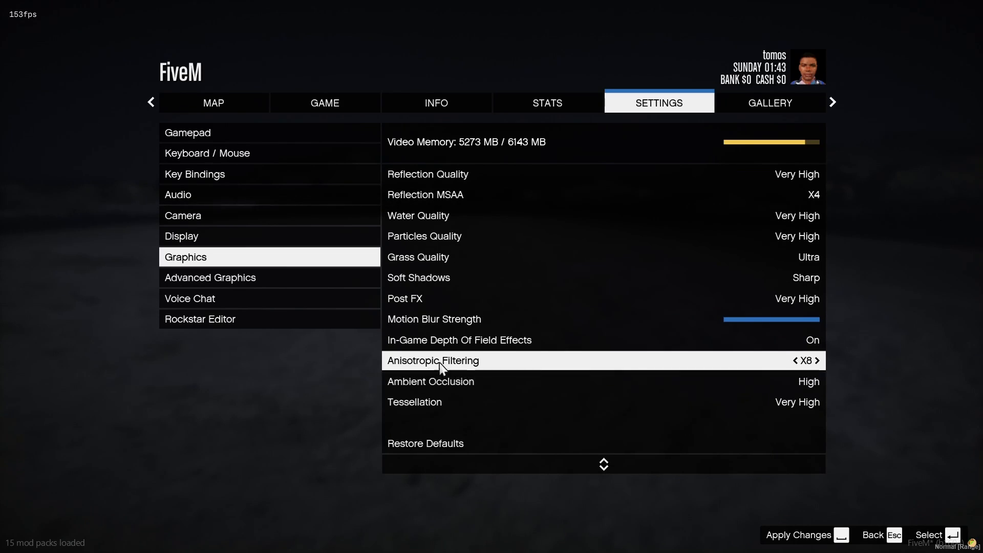
mouse_move(707, 354)
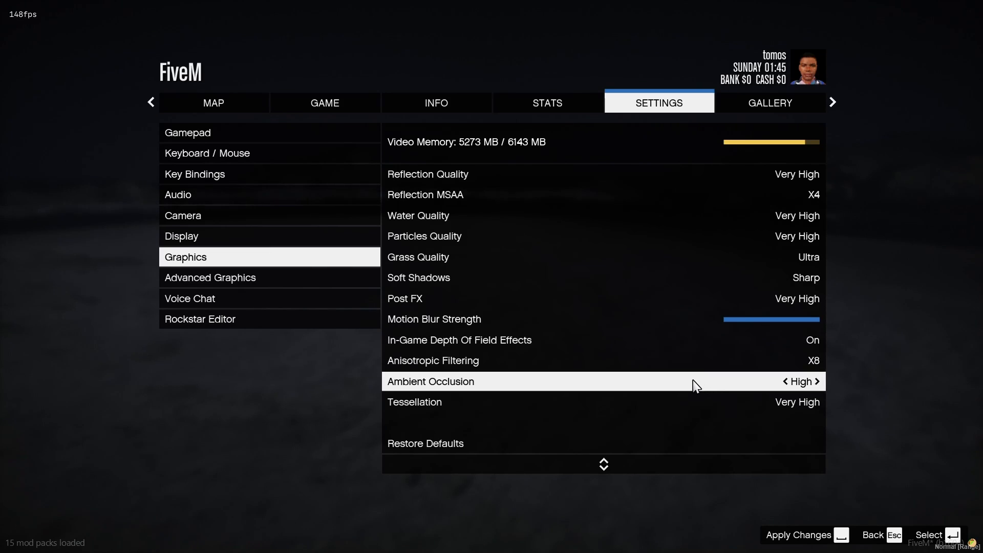
mouse_move(692, 401)
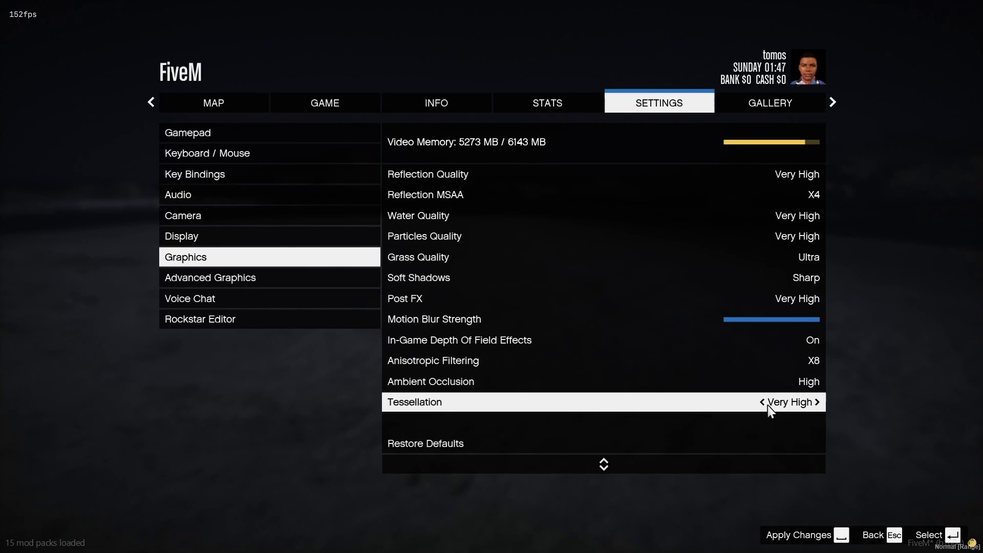
left_click(762, 402)
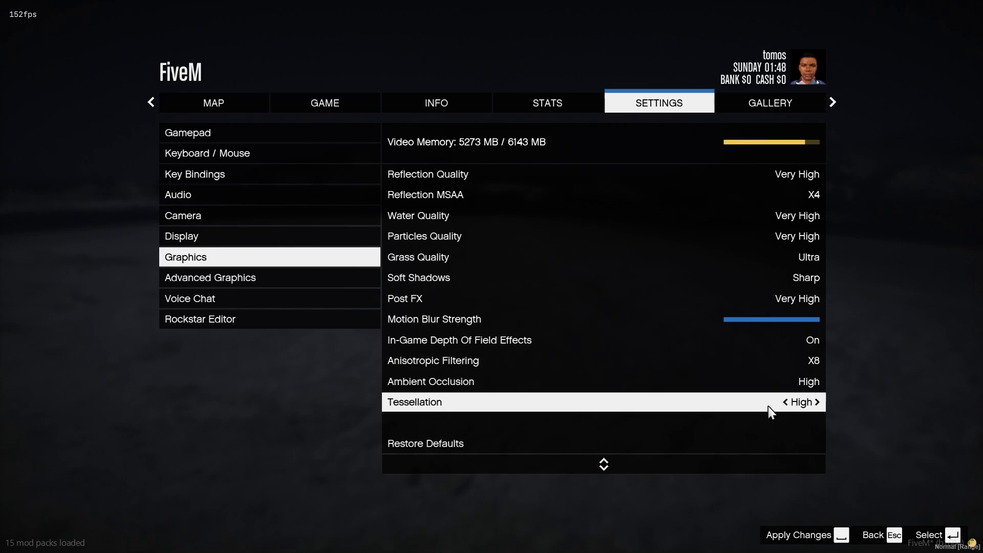
scroll("up", 3)
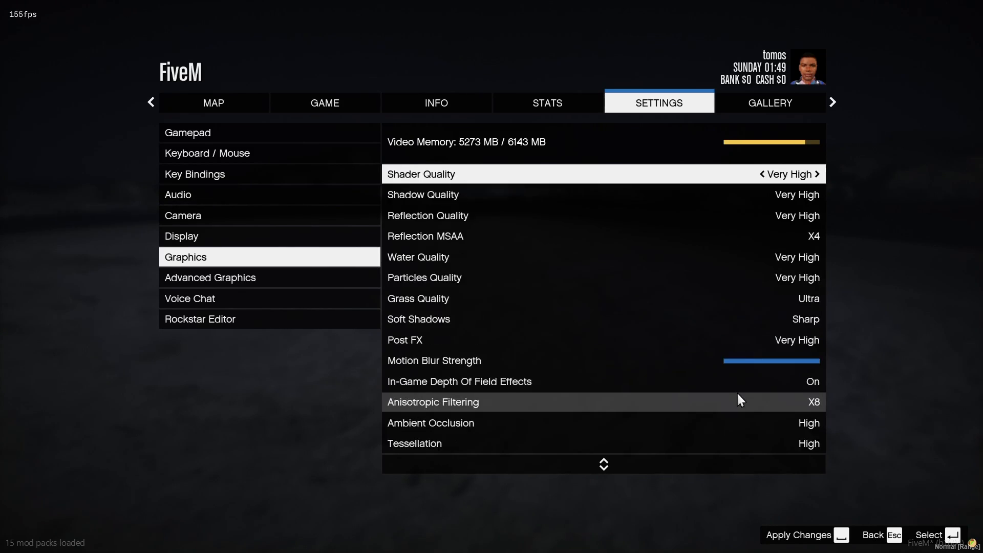
scroll("up", 3)
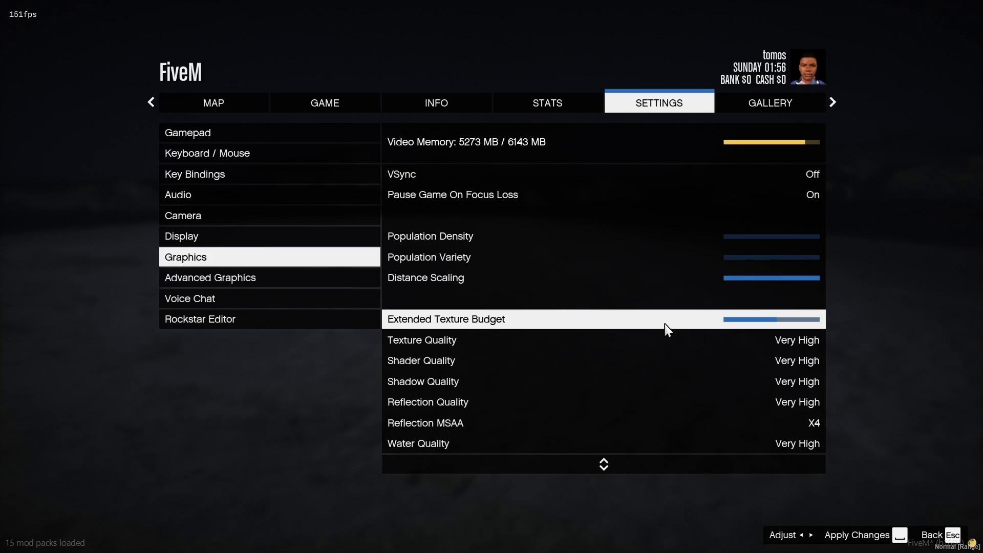
mouse_move(781, 340)
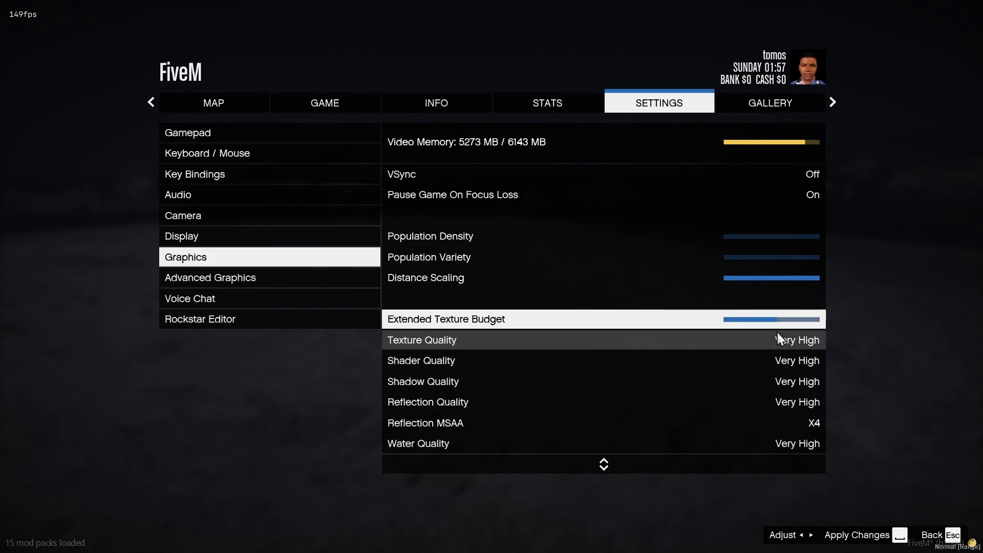
mouse_move(778, 323)
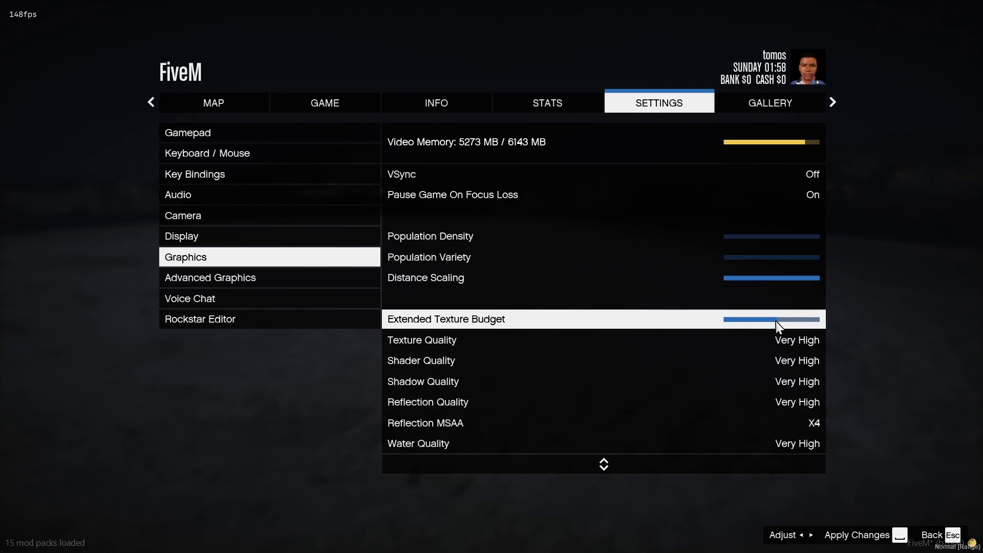
mouse_move(507, 238)
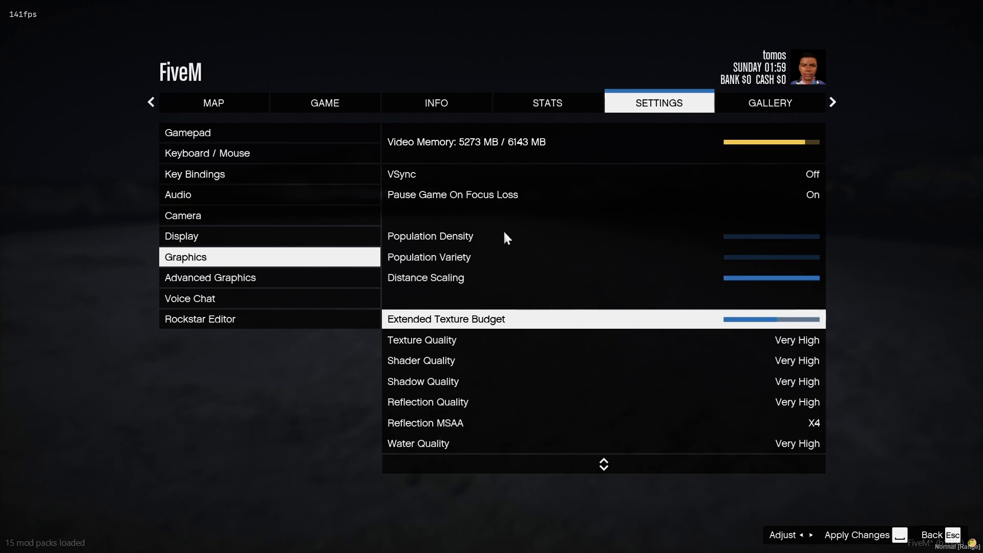
mouse_move(464, 146)
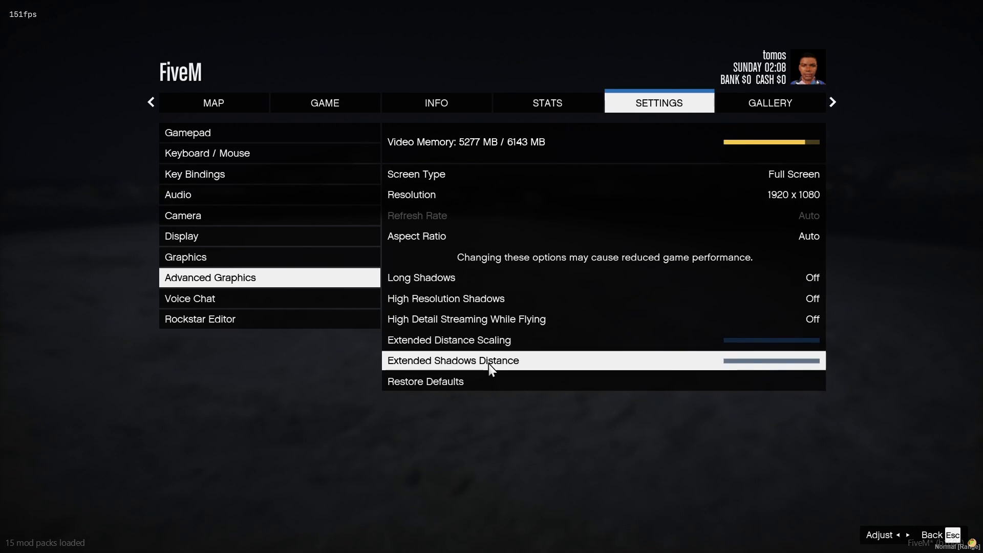
mouse_move(521, 313)
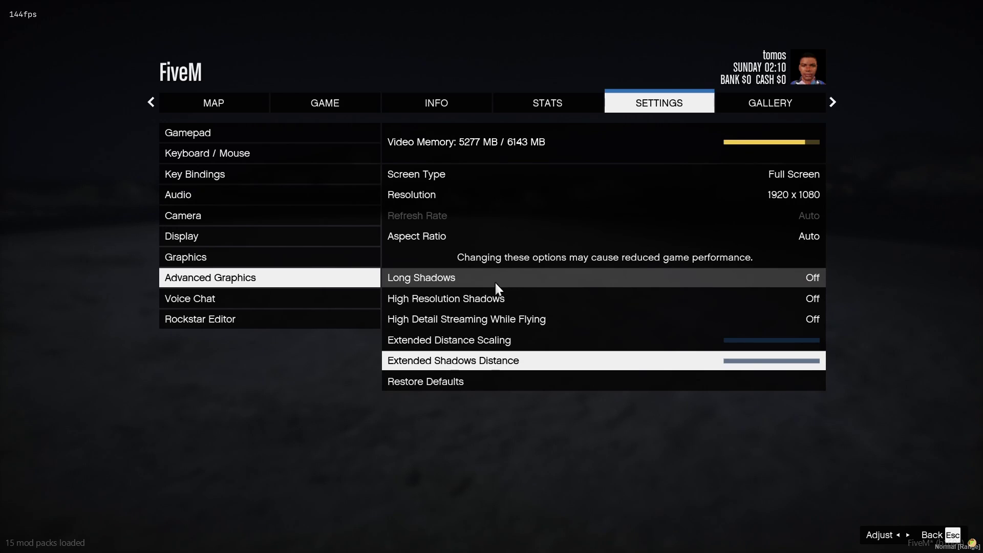
mouse_move(516, 280)
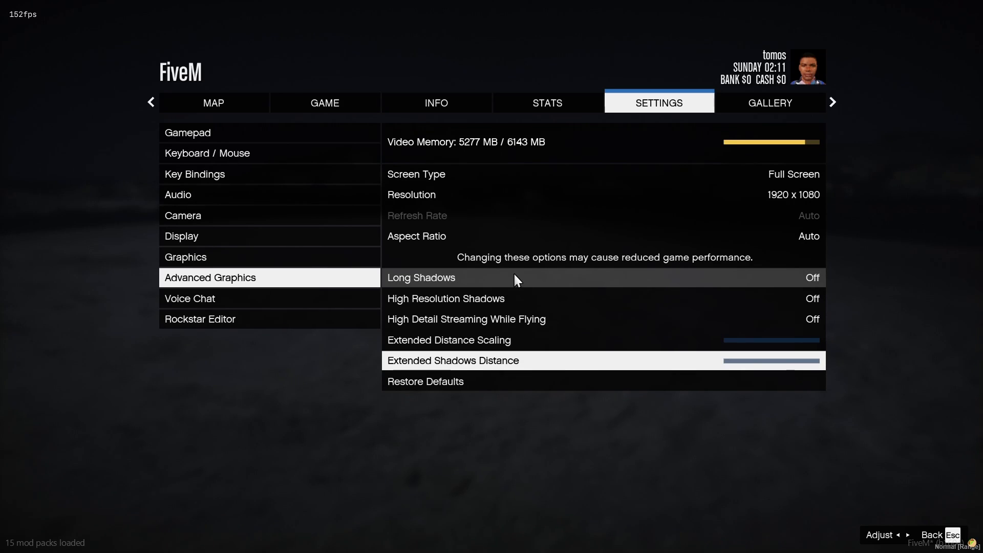
mouse_move(544, 260)
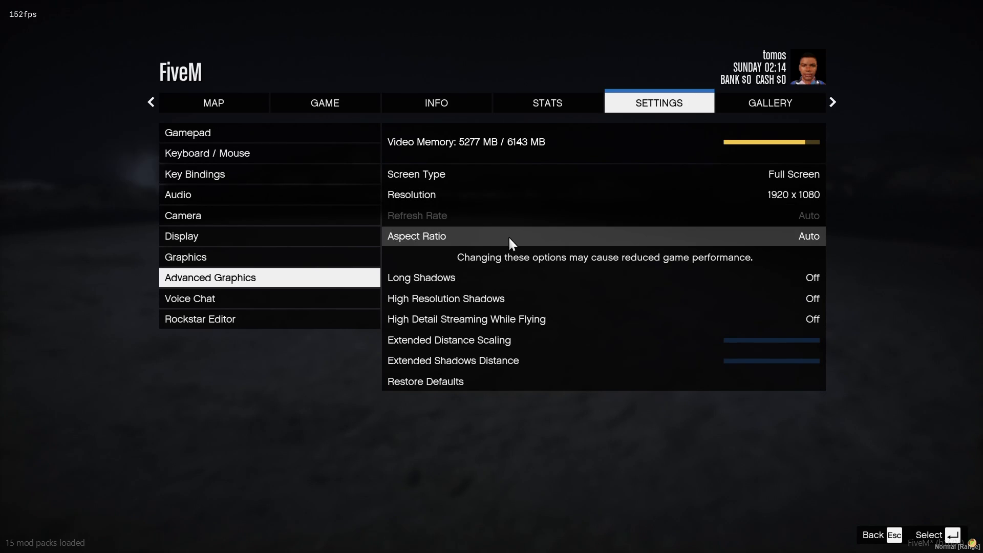
mouse_move(394, 264)
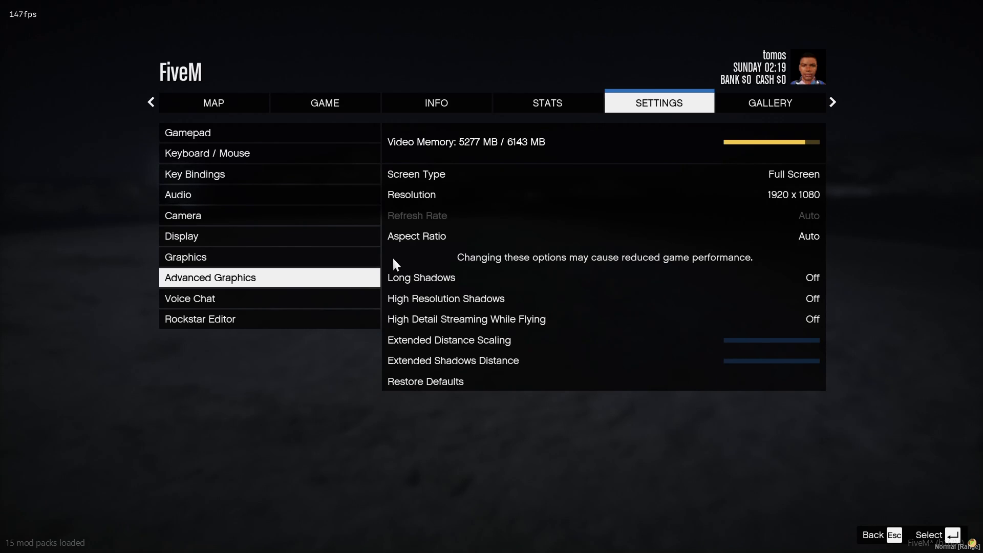
mouse_move(411, 265)
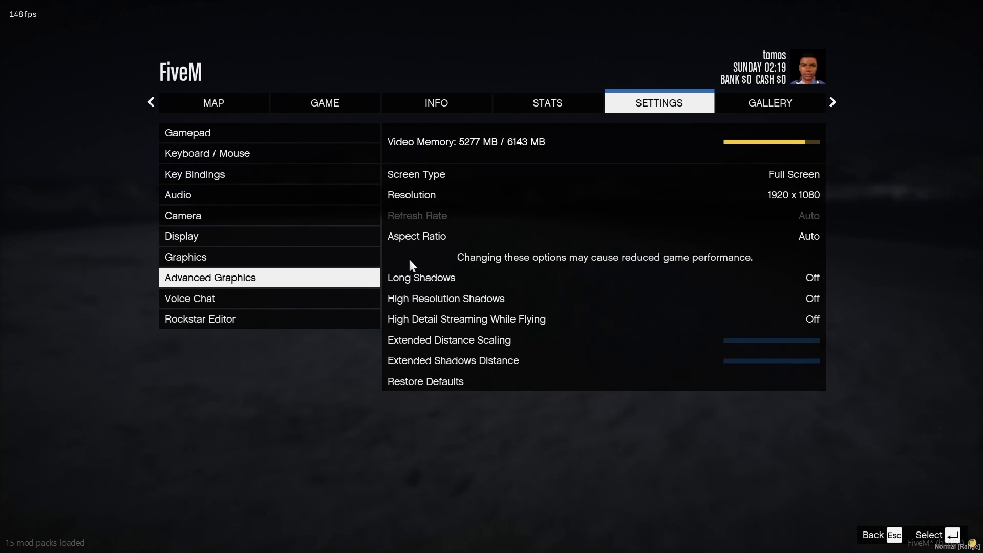
mouse_move(385, 288)
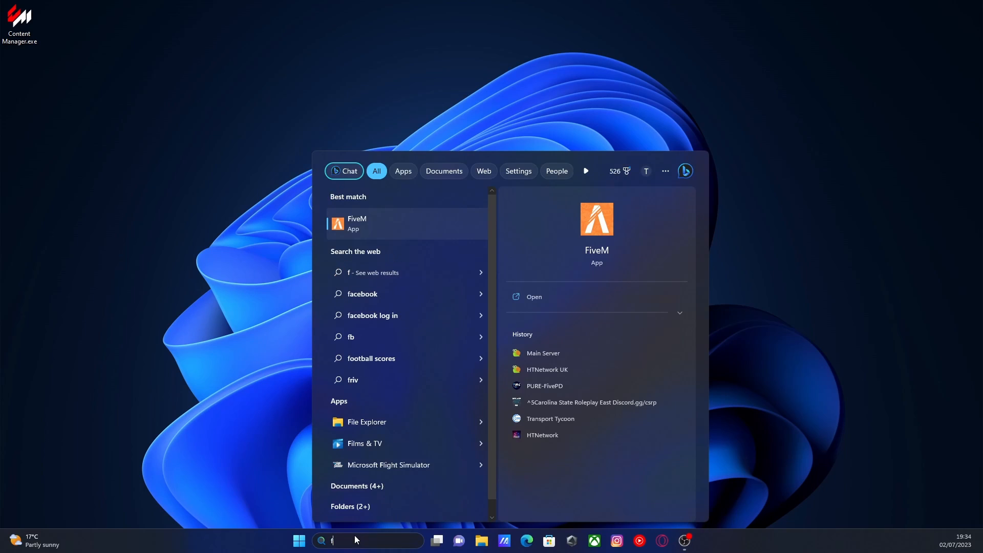
From the FiveM Start result, follow Open file location twice to reach the FiveM.exe install folder.
type("i")
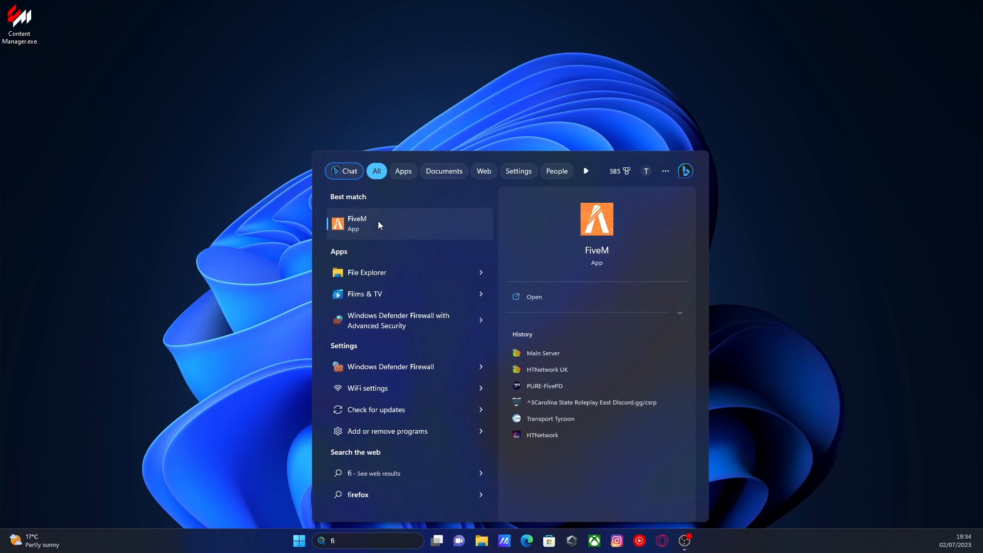
right_click(357, 223)
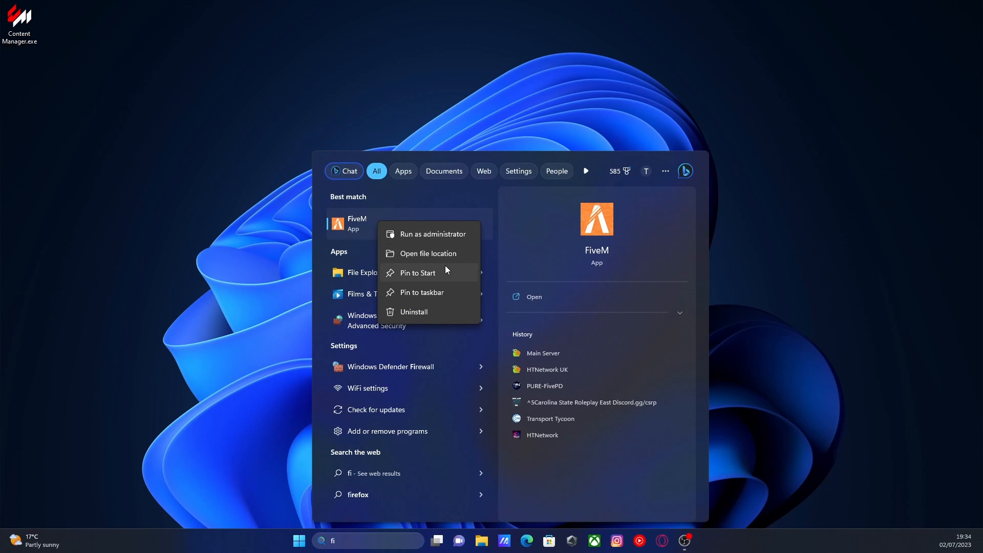
left_click(429, 254)
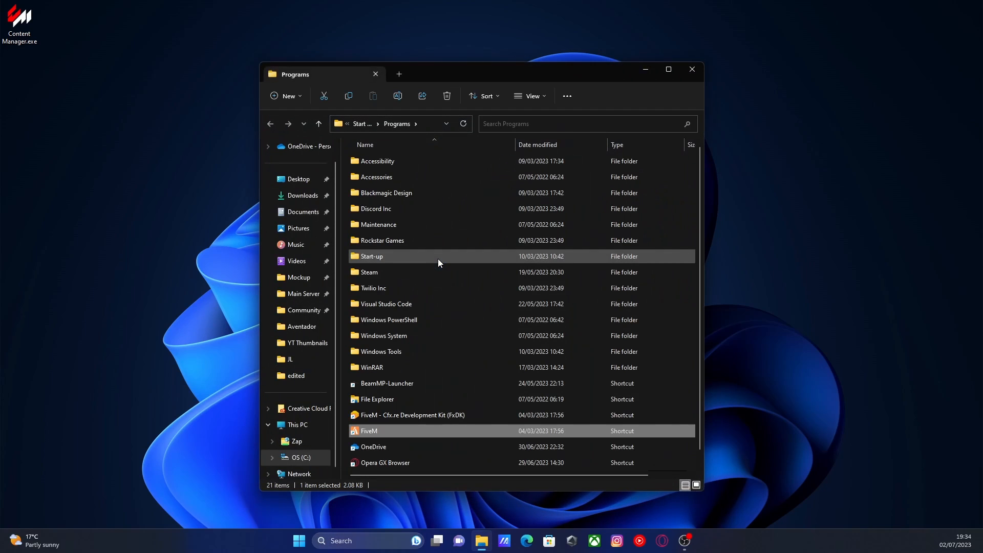
scroll("down", 3)
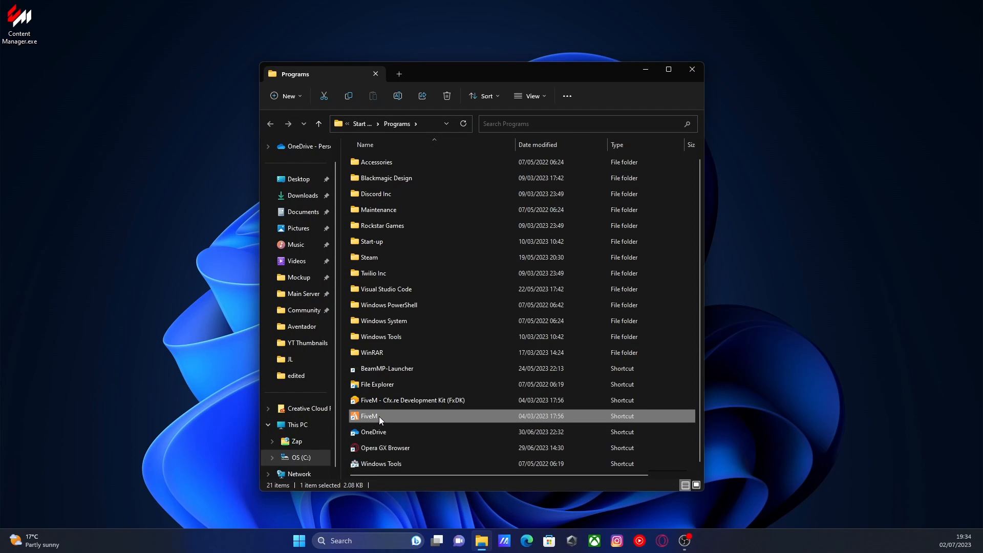
right_click(379, 416)
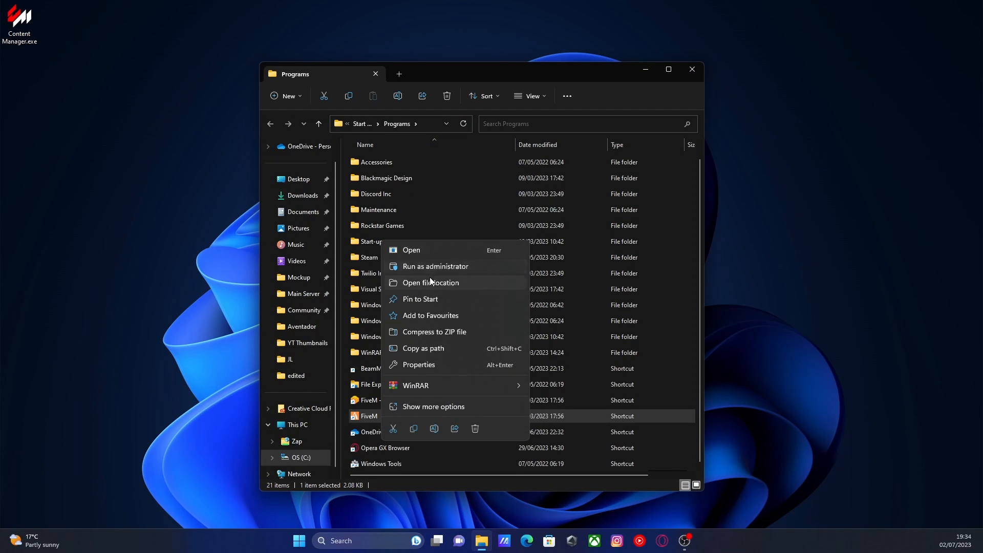
left_click(430, 282)
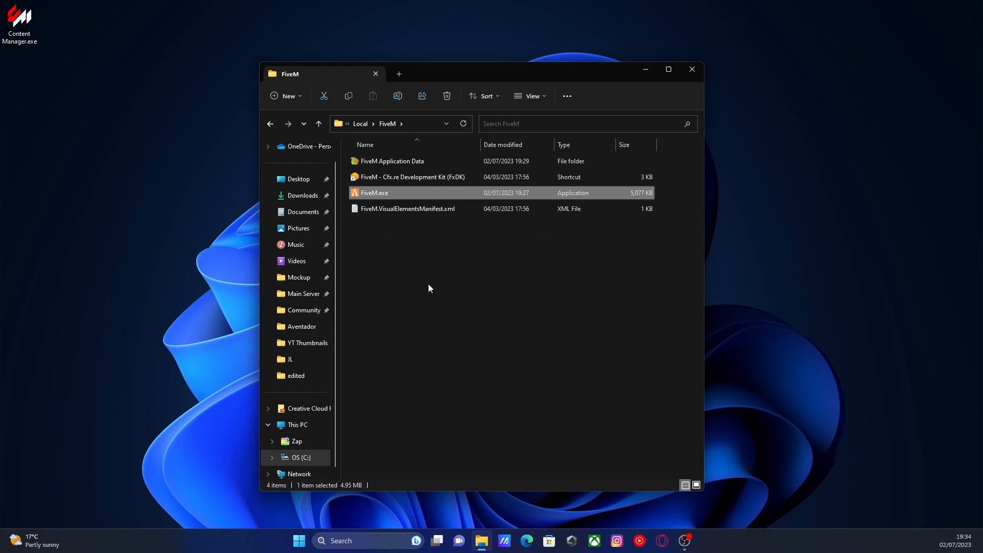
Navigate into FiveM Application Data > data > cache.
left_click(391, 161)
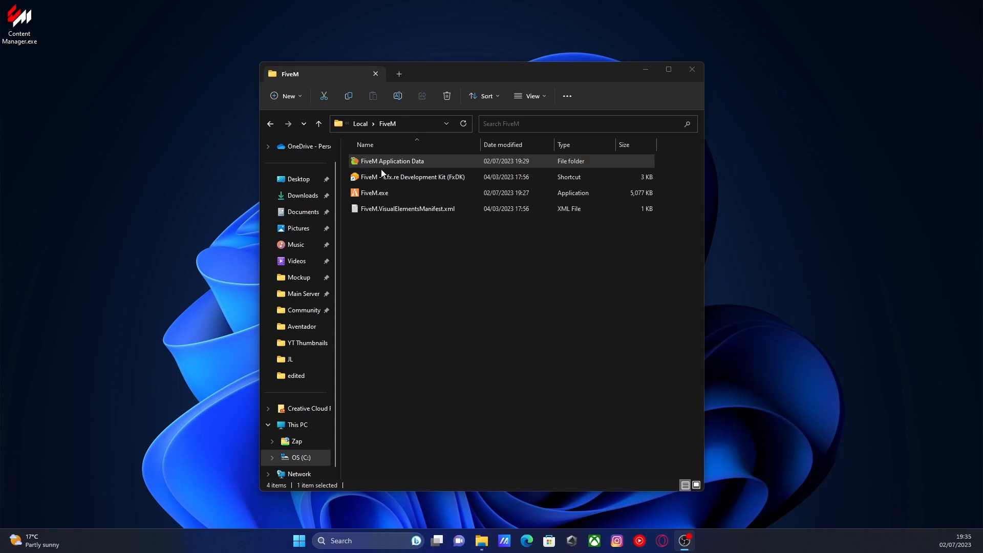
double_click(391, 161)
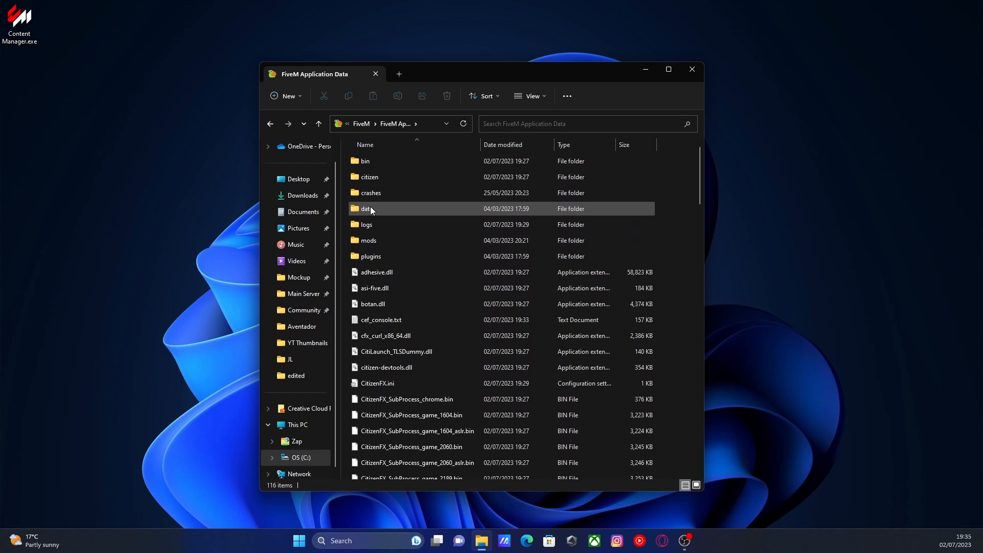
double_click(367, 208)
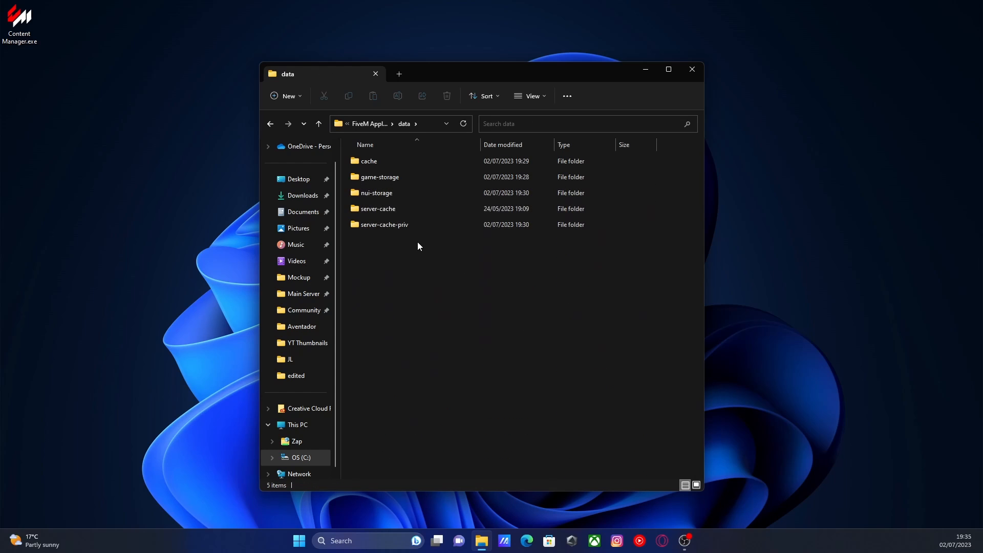
double_click(369, 161)
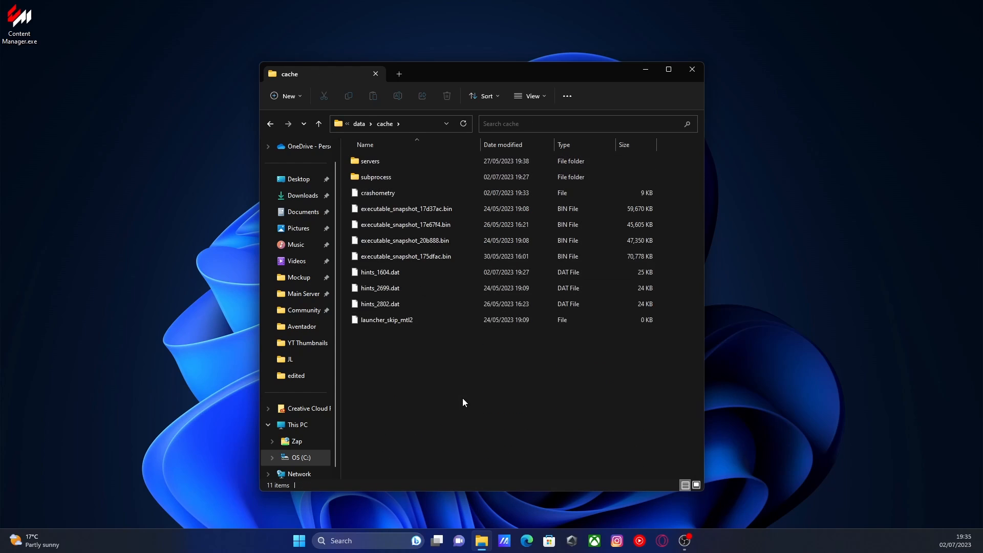
Delete everything in the cache folder, then everything in server-cache.
key("ctrl+a")
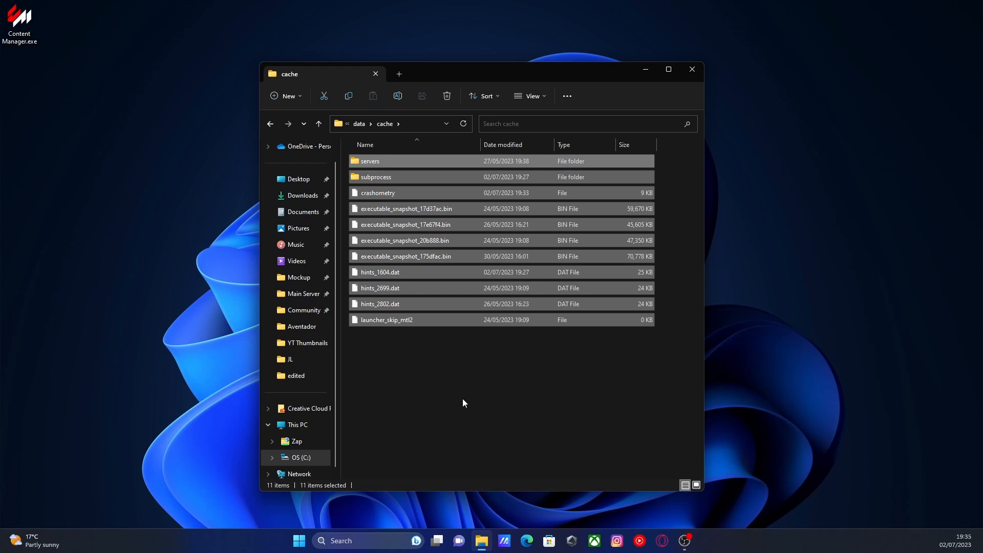
mouse_move(447, 95)
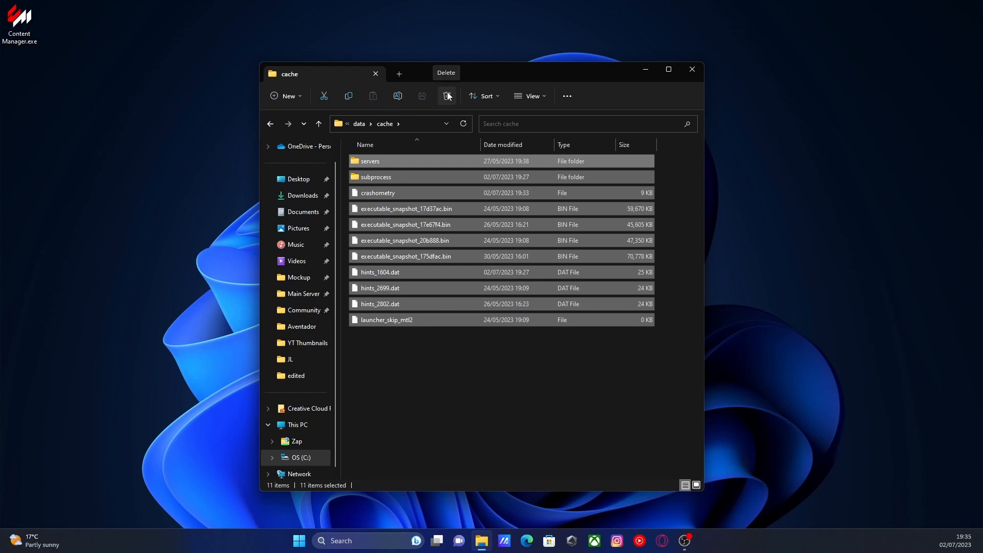
left_click(447, 96)
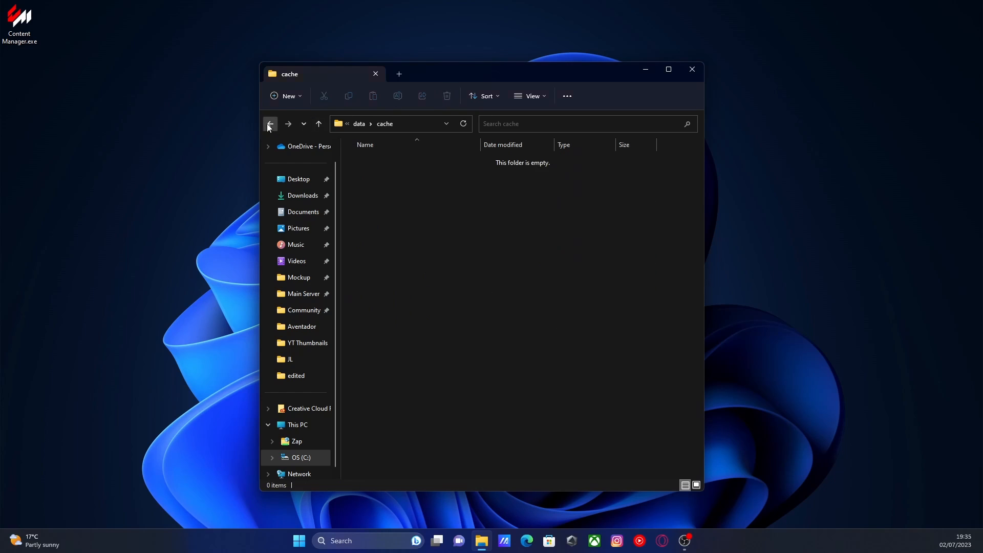
left_click(269, 124)
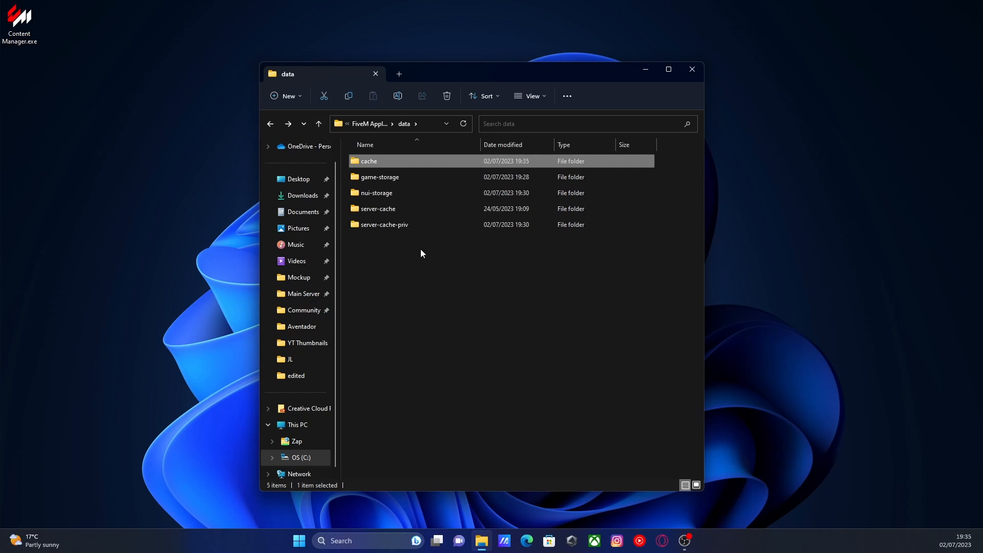
double_click(378, 208)
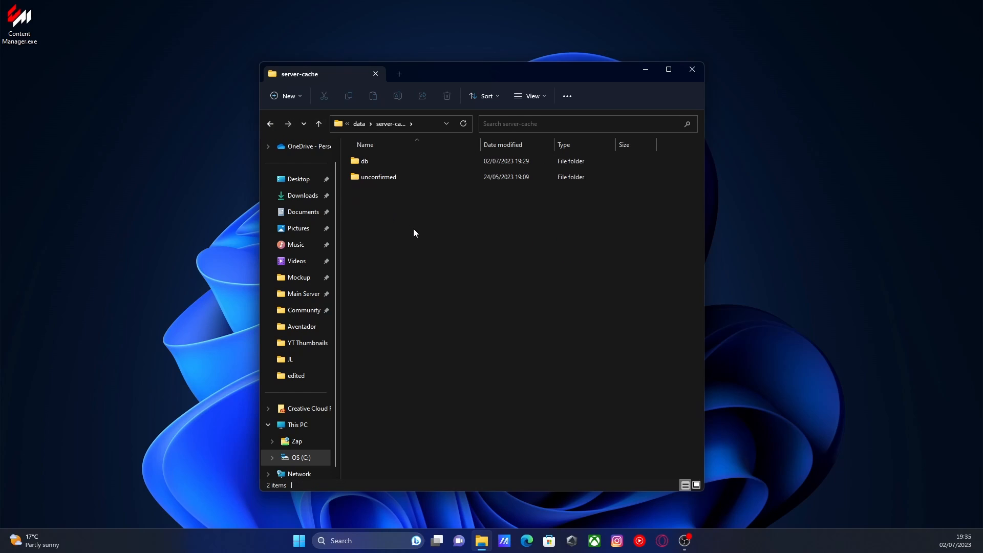
key("ctrl+a")
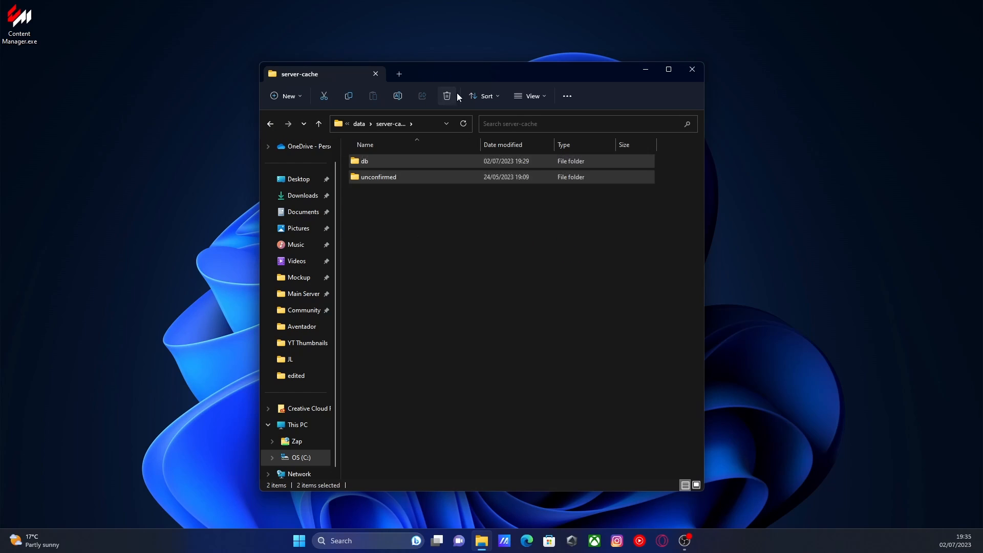
left_click(318, 123)
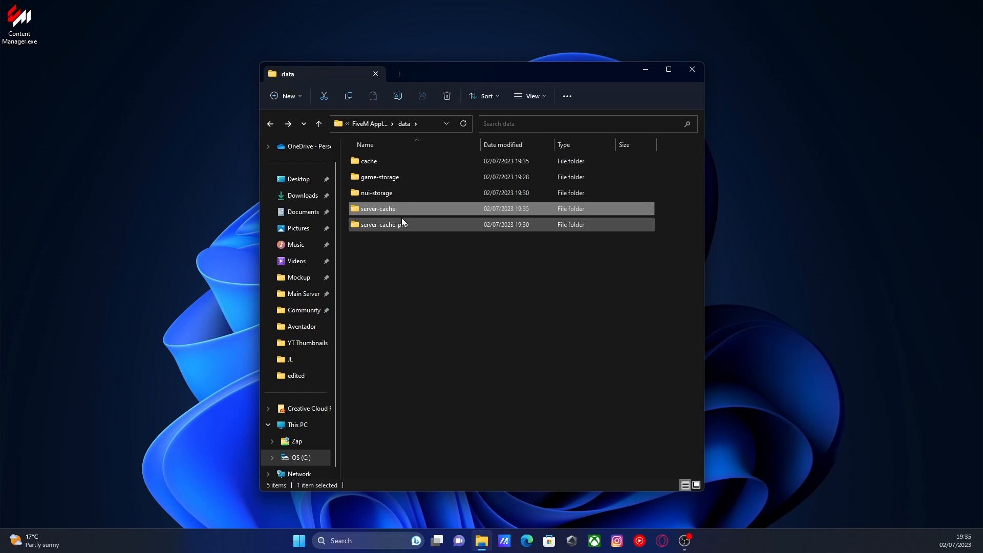
Delete all items in the server-cache-priv folder.
double_click(383, 224)
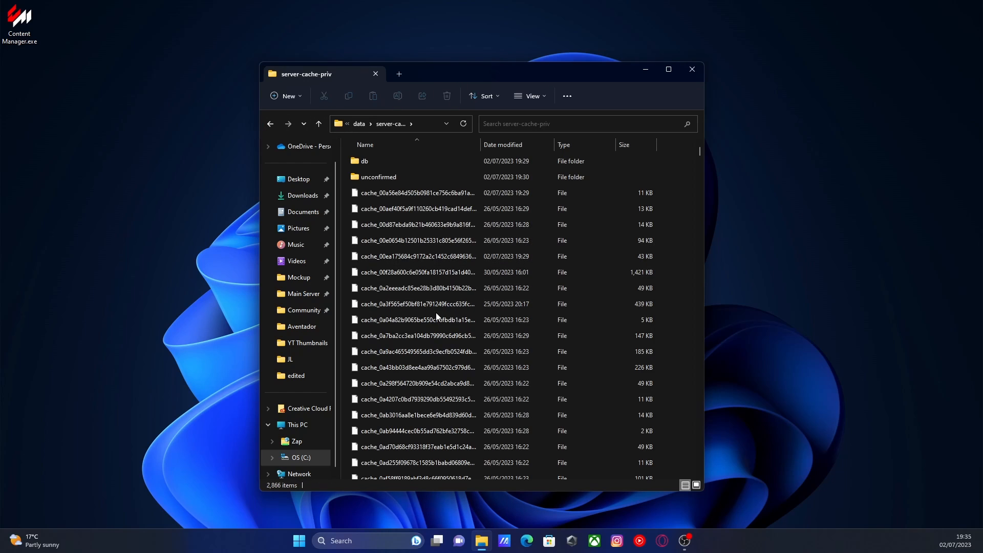
key("ctrl+a")
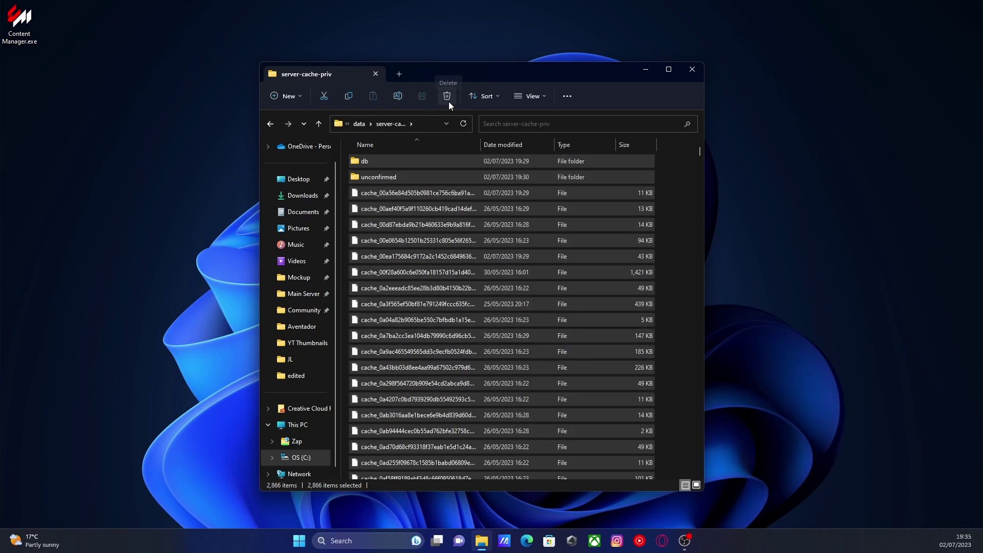
left_click(447, 96)
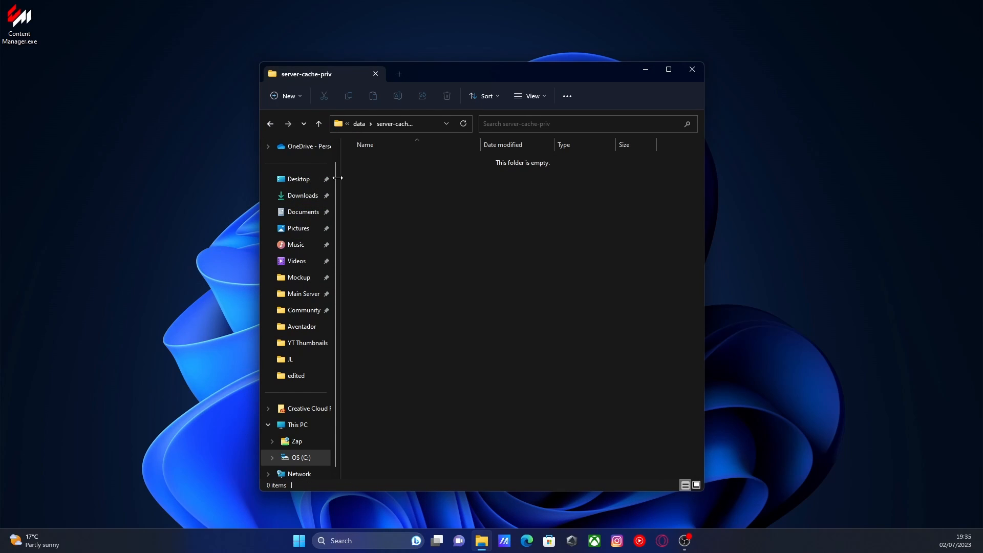
Return to the data folder, go up to FiveM Application Data and back into data.
left_click(271, 124)
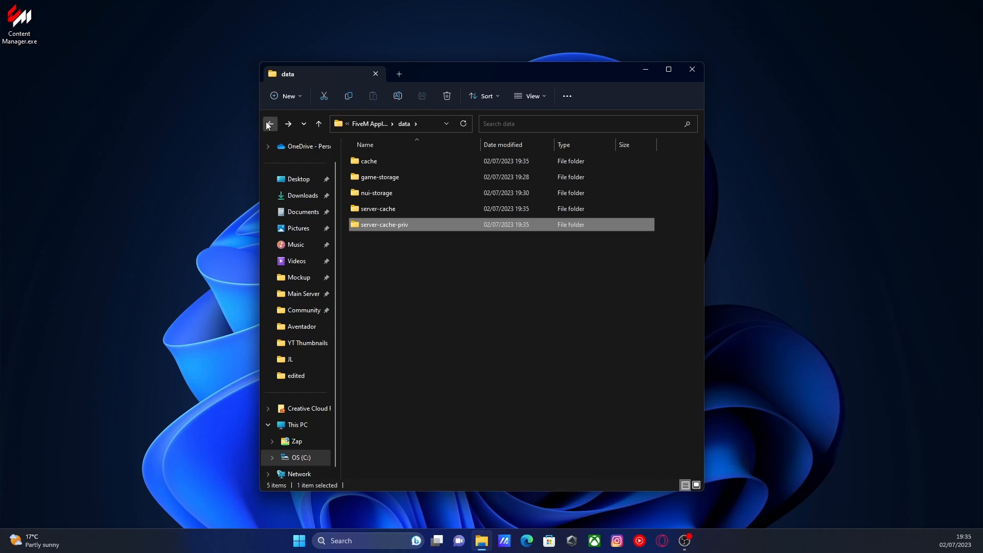
mouse_move(419, 299)
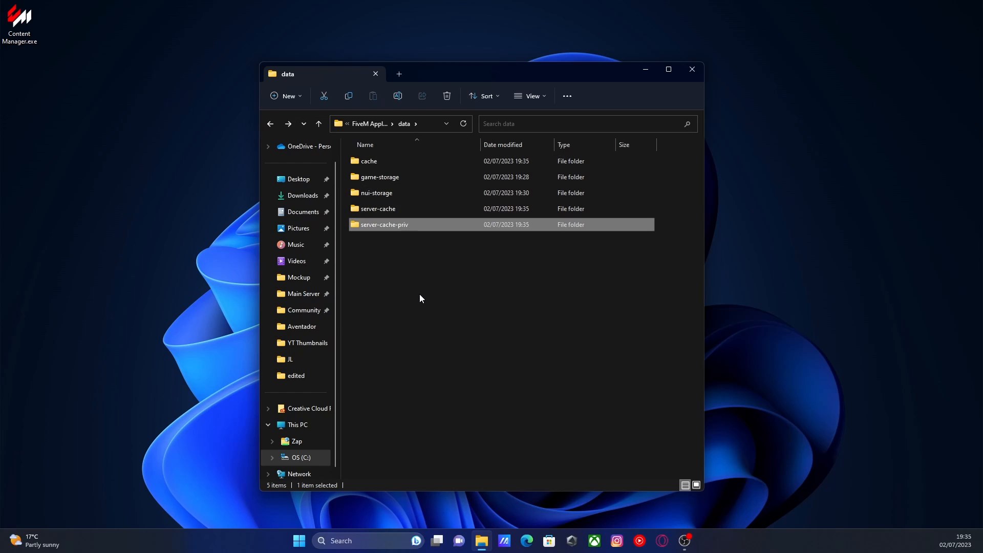
left_click(420, 299)
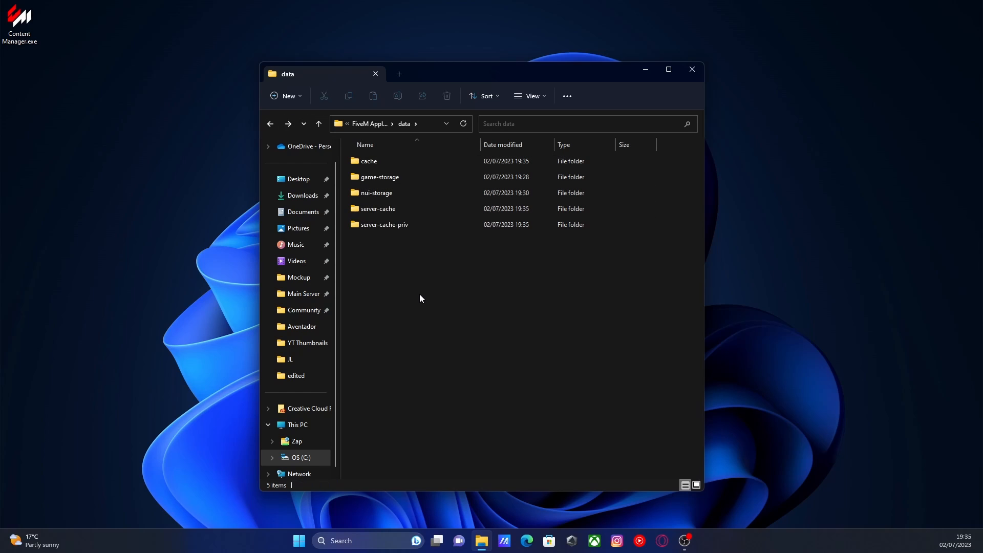
mouse_move(422, 270)
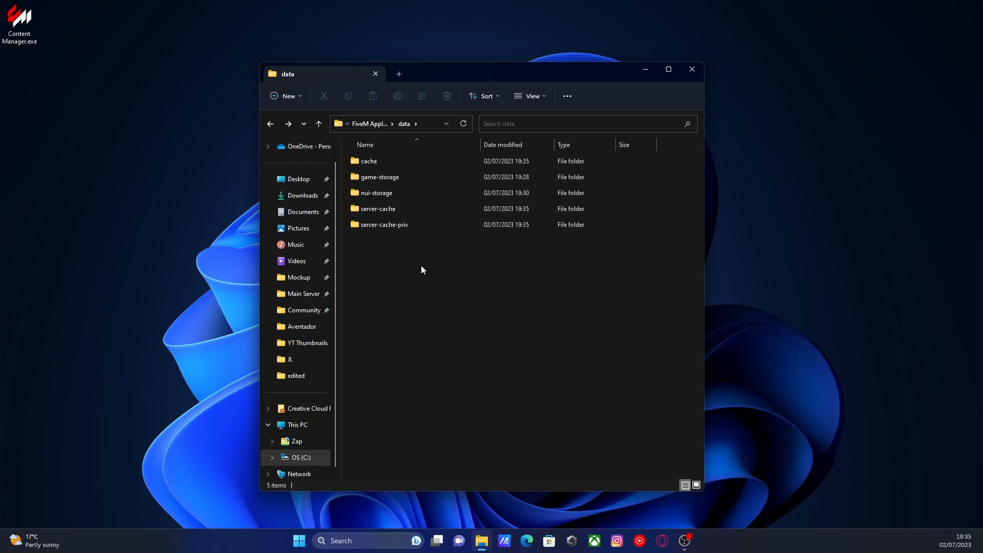
mouse_move(454, 255)
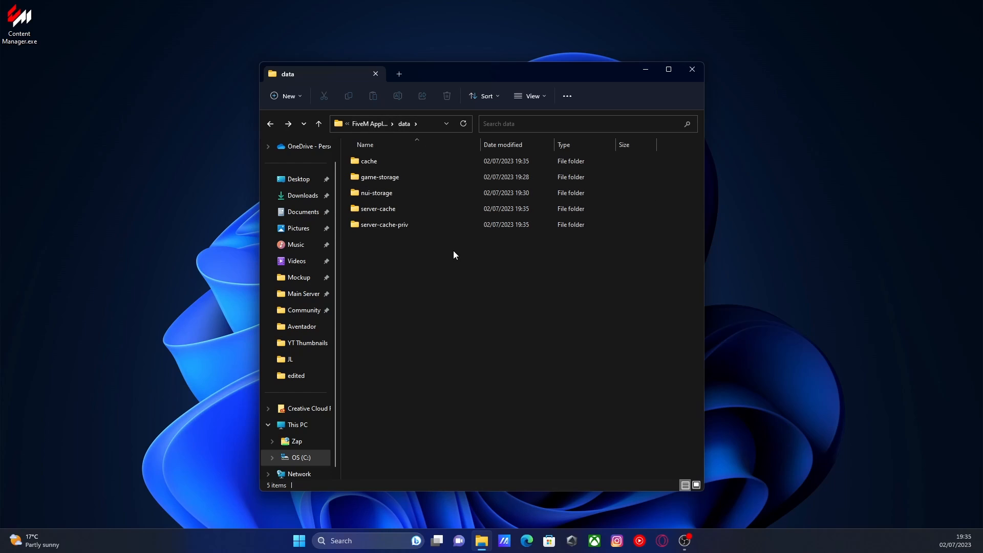
left_click(318, 123)
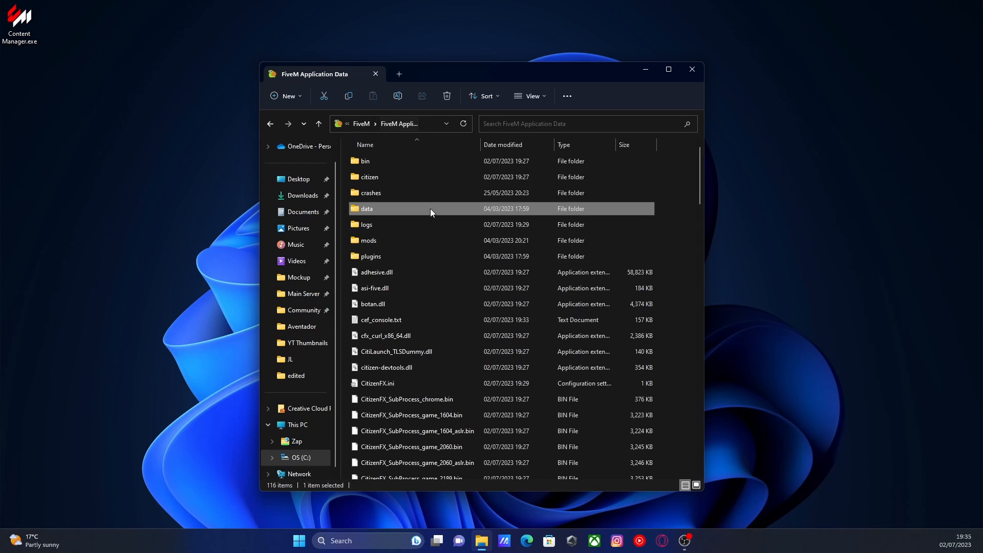
mouse_move(408, 229)
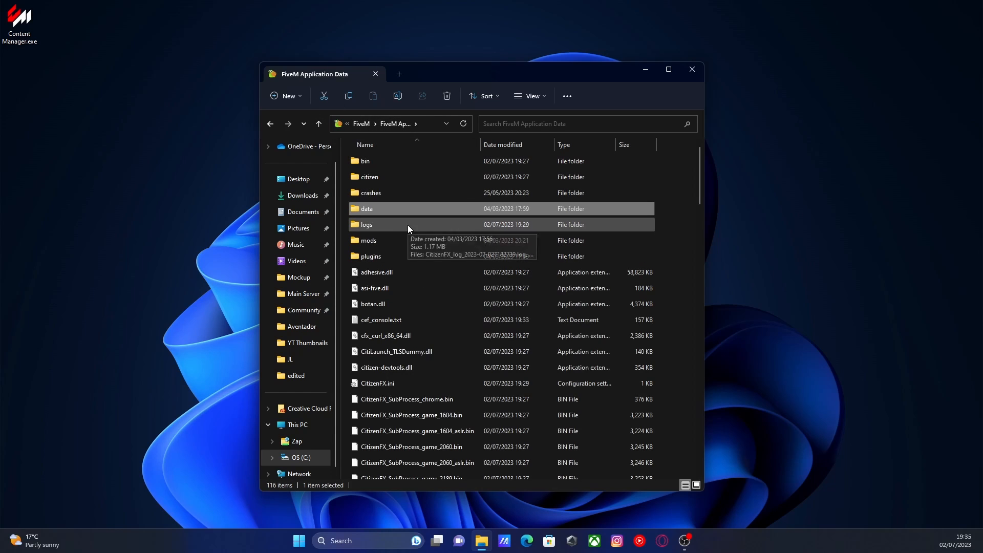
mouse_move(378, 208)
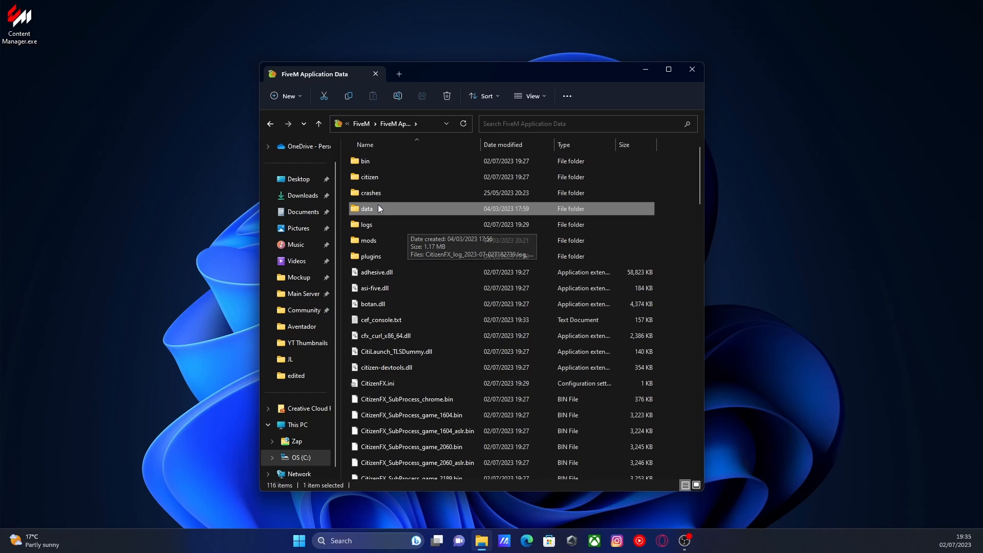
double_click(366, 208)
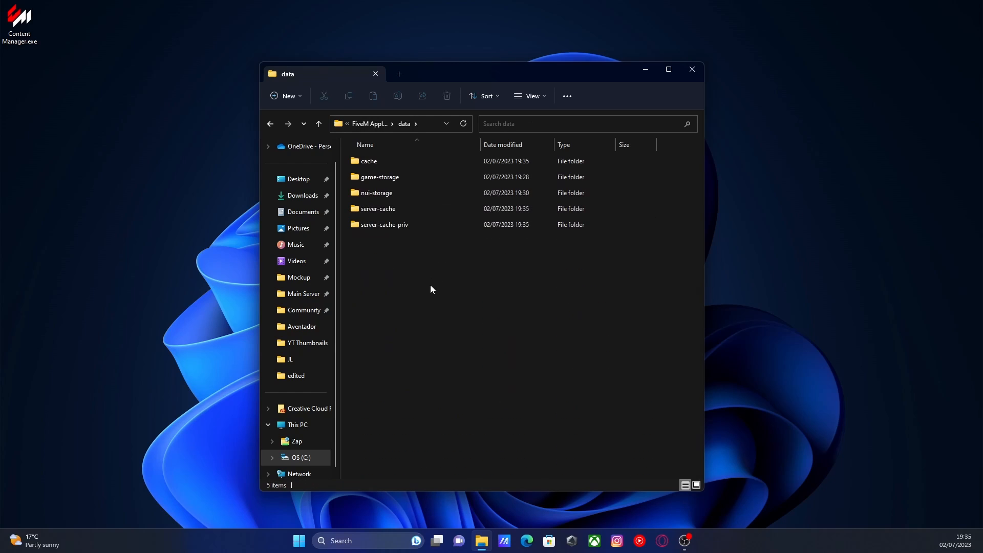